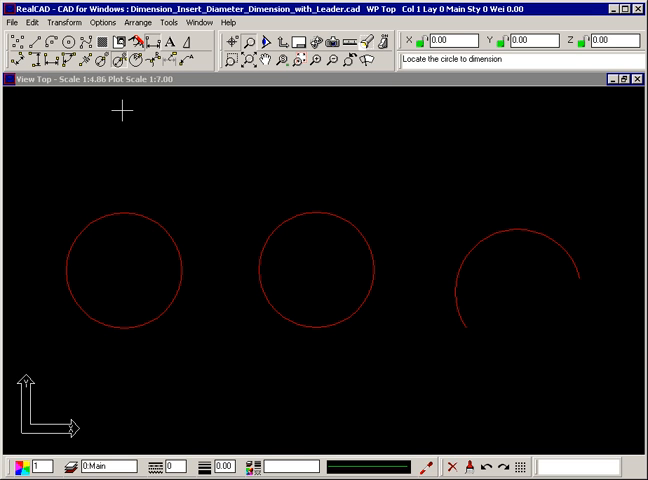
{"action": "mouse_move", "coordinate": [162, 218]}
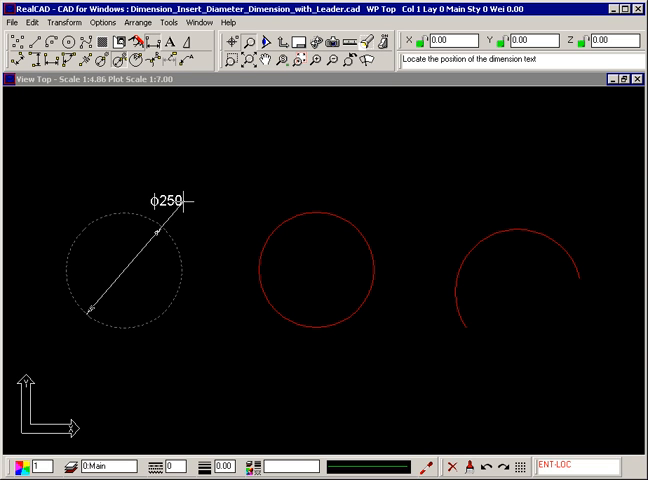
Place the ⌀250 diameter dimension text above right of the left circle
{"action": "left_click", "coordinate": [218, 200]}
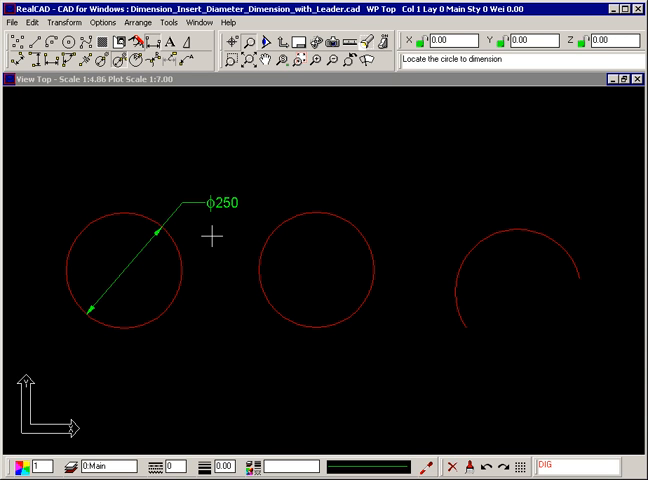
{"action": "mouse_move", "coordinate": [276, 230]}
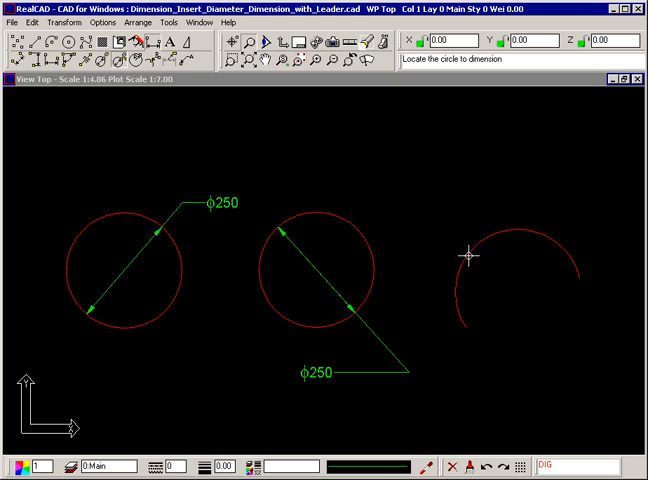
Place the ⌀250 diameter dimension text below right of the middle circle
{"action": "left_click", "coordinate": [468, 256]}
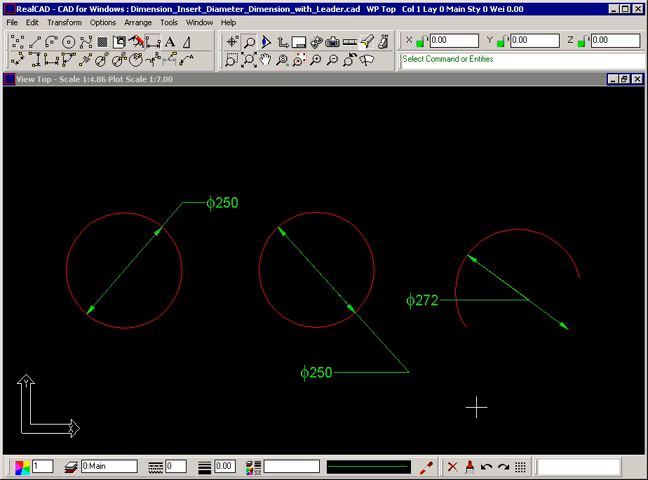
{"action": "mouse_move", "coordinate": [288, 312]}
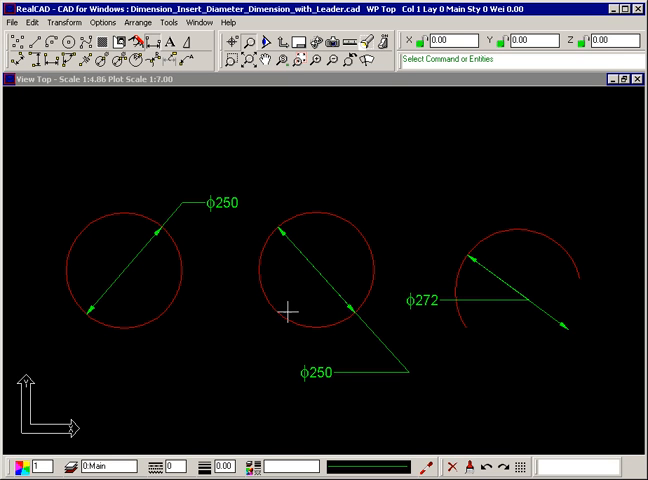